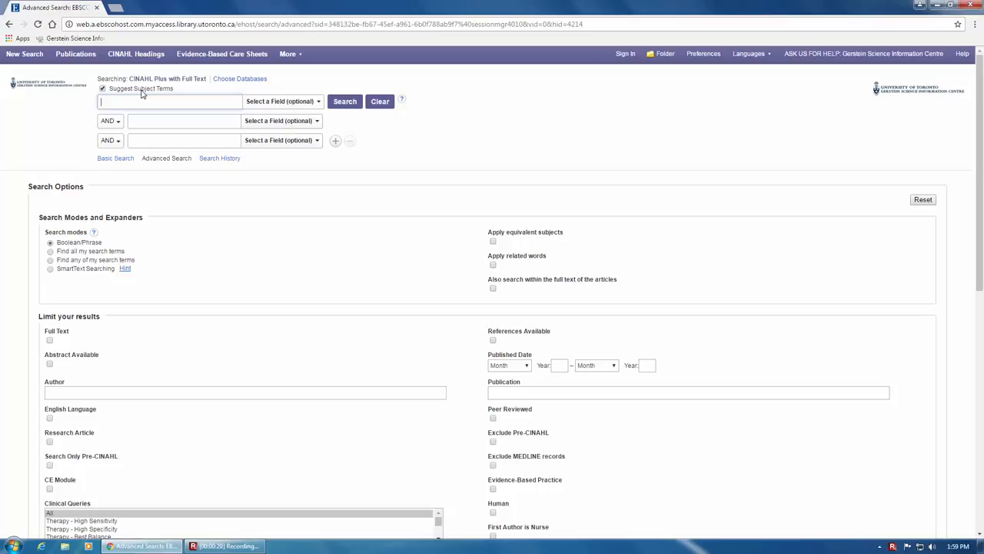
Disable 'Suggest Subject Terms' and focus the first search box.
left_click(104, 89)
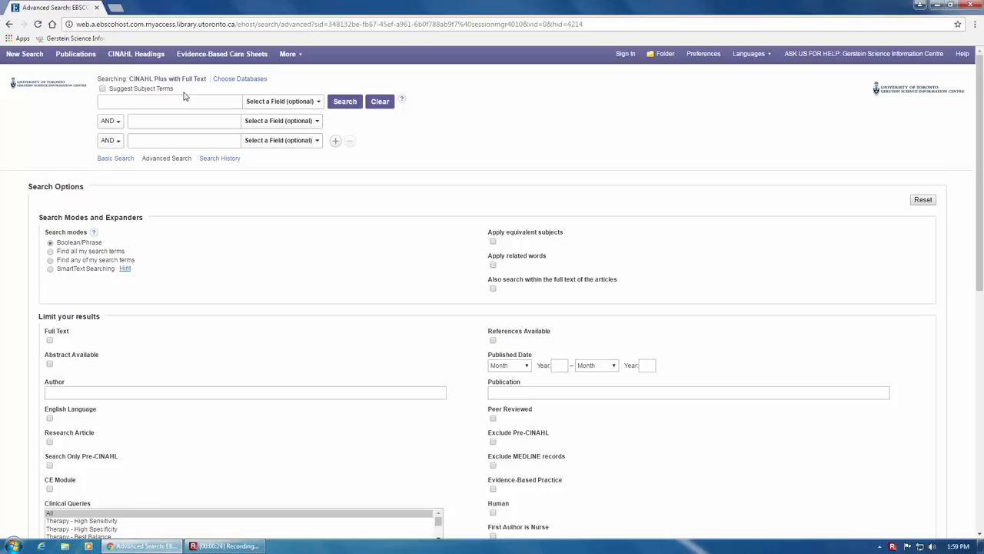
left_click(181, 100)
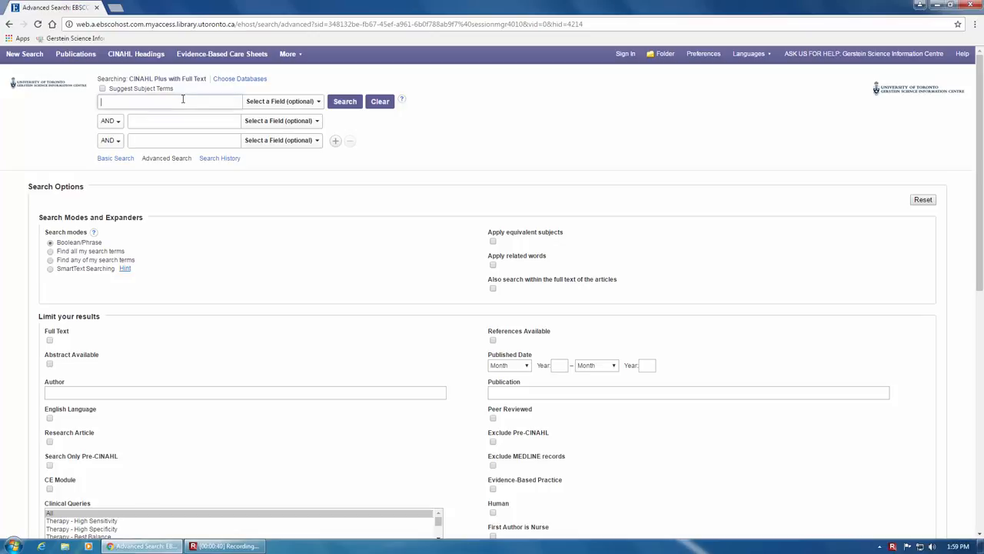
Enter 'pet therap* or animal therap*' as the first search line.
type("pet therapy")
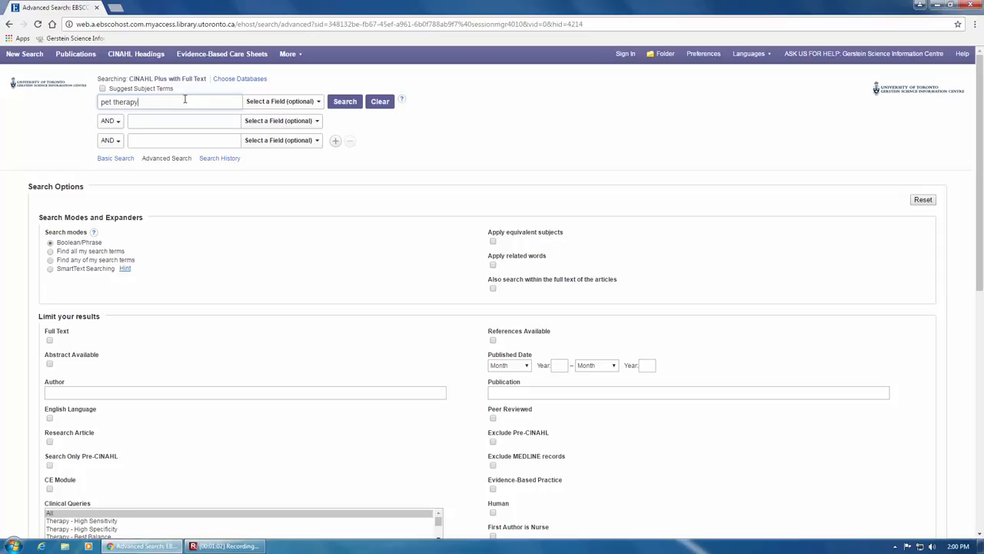
type("or an")
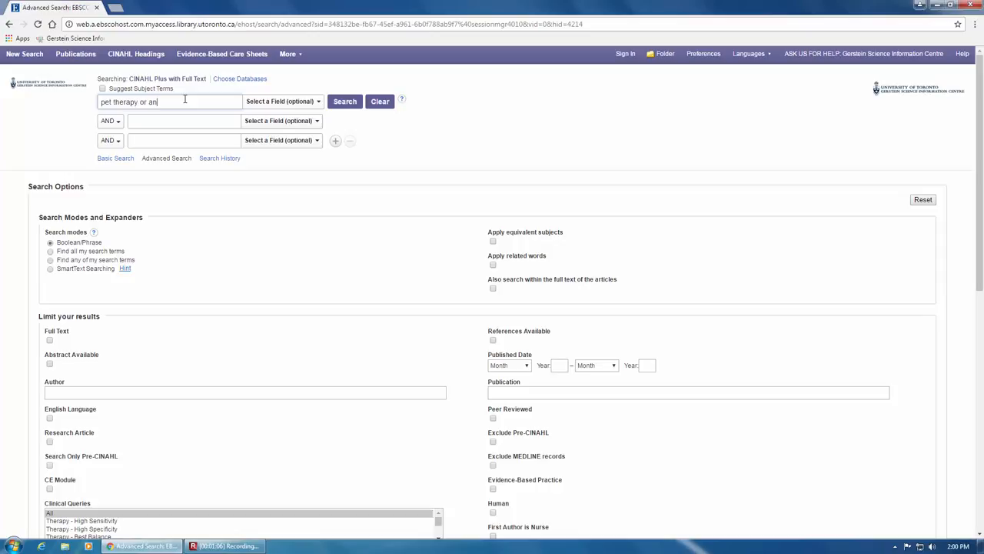
type("imal therapy")
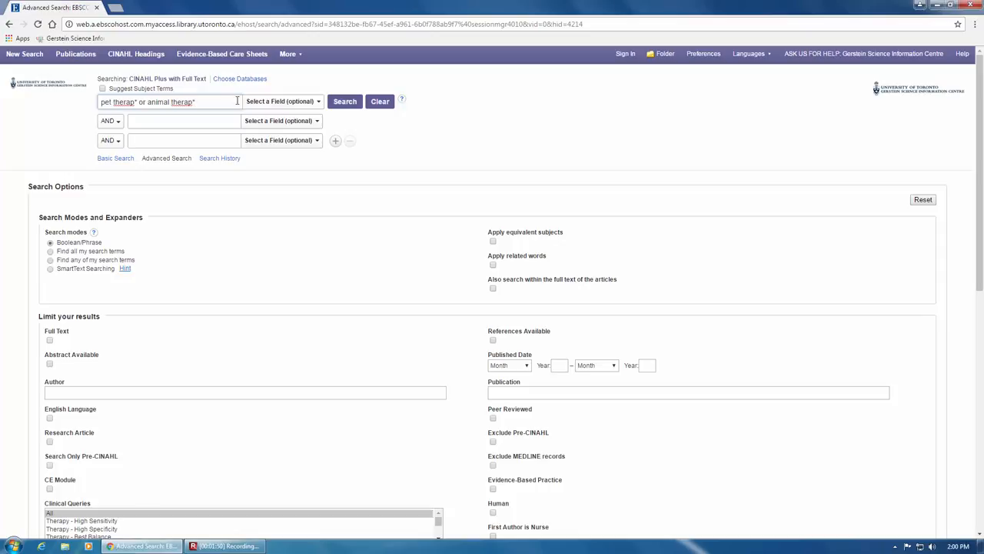
mouse_move(335, 140)
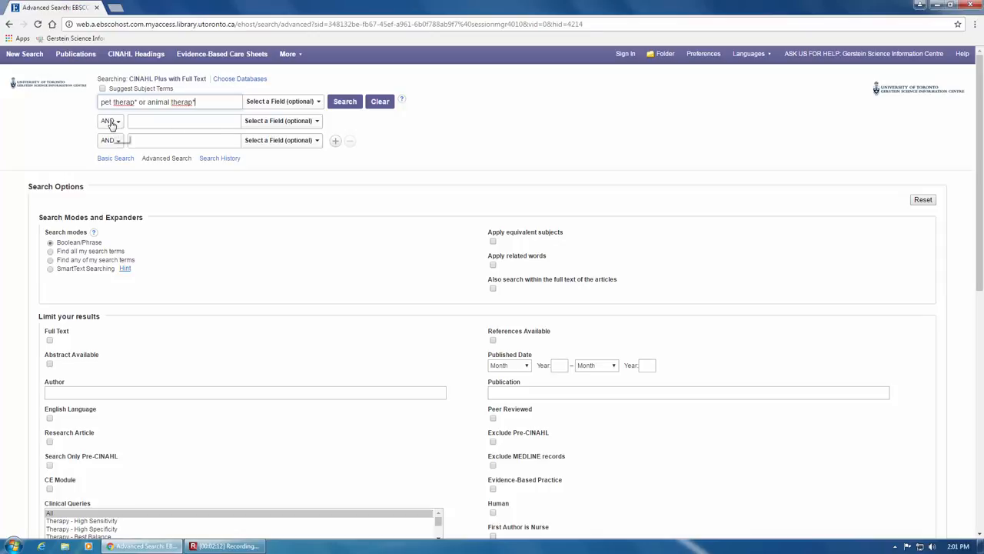
Search the query in TI Title OR AB Abstract, returning 128 results as S1.
left_click(110, 121)
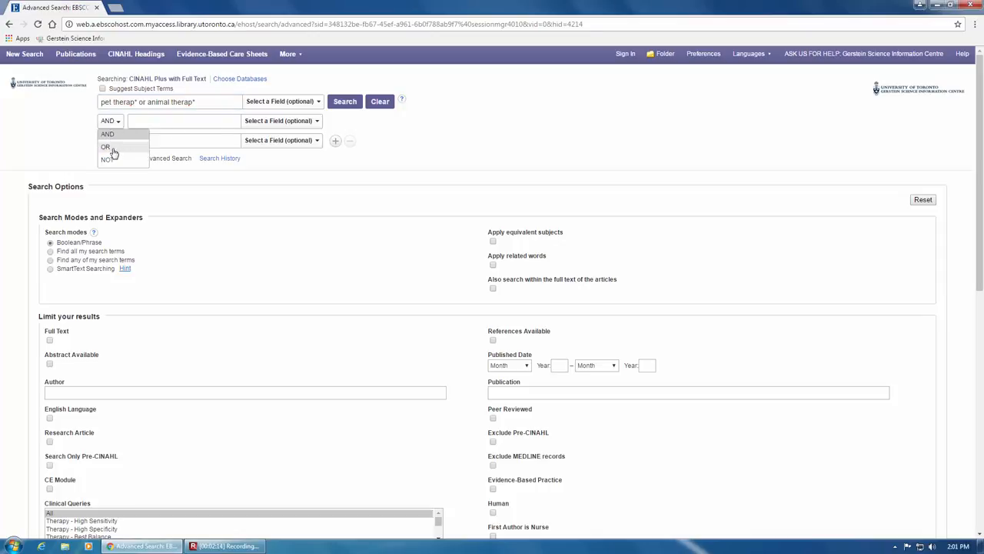
left_click(104, 147)
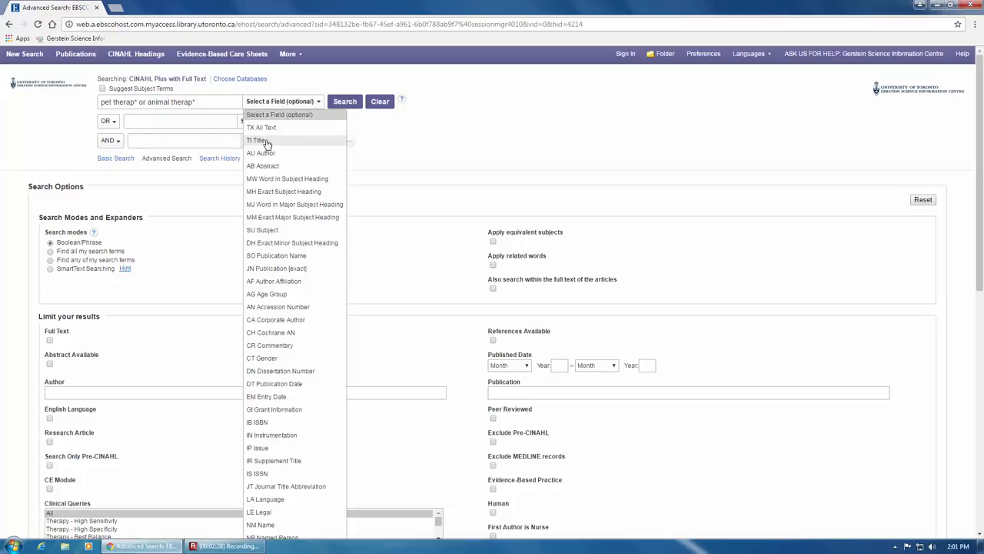
left_click(255, 140)
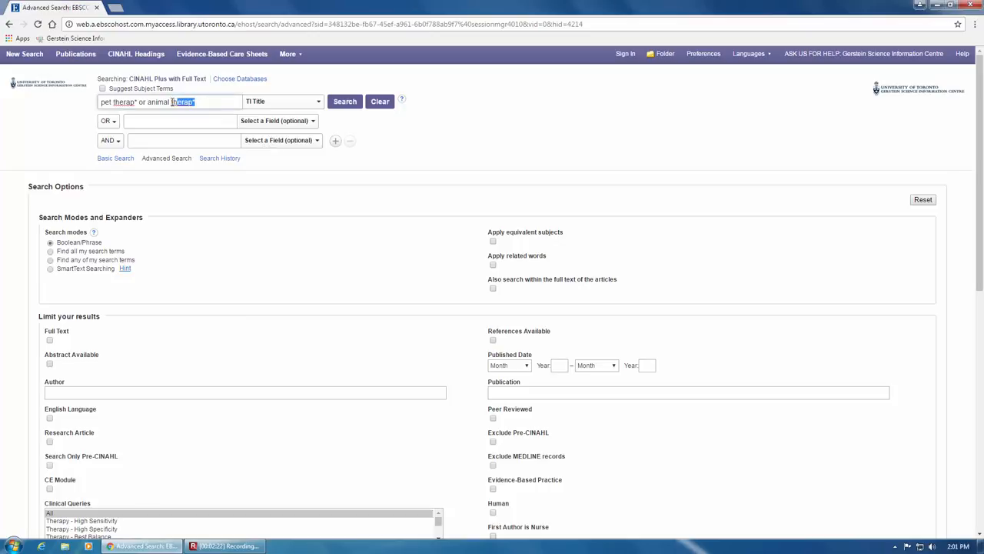
left_click(180, 121)
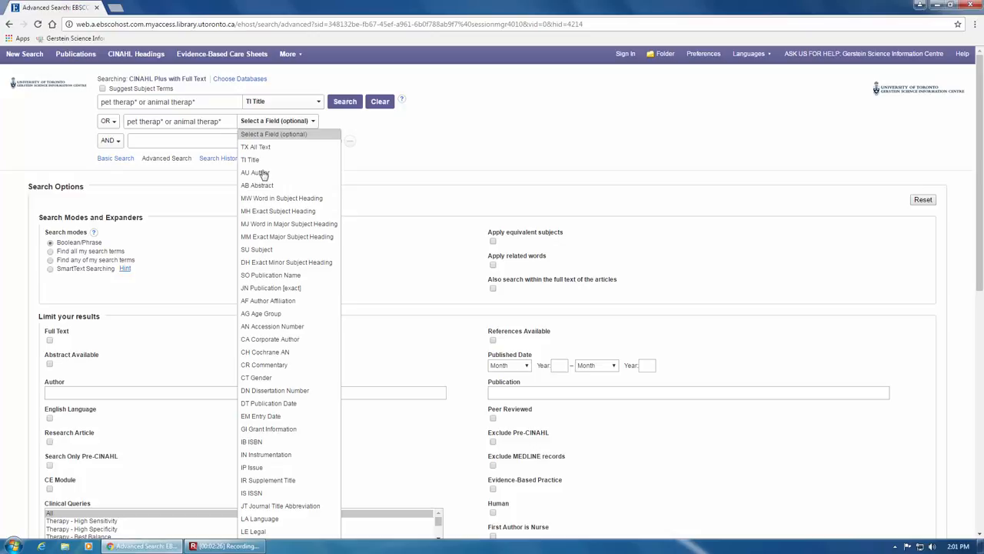
left_click(257, 185)
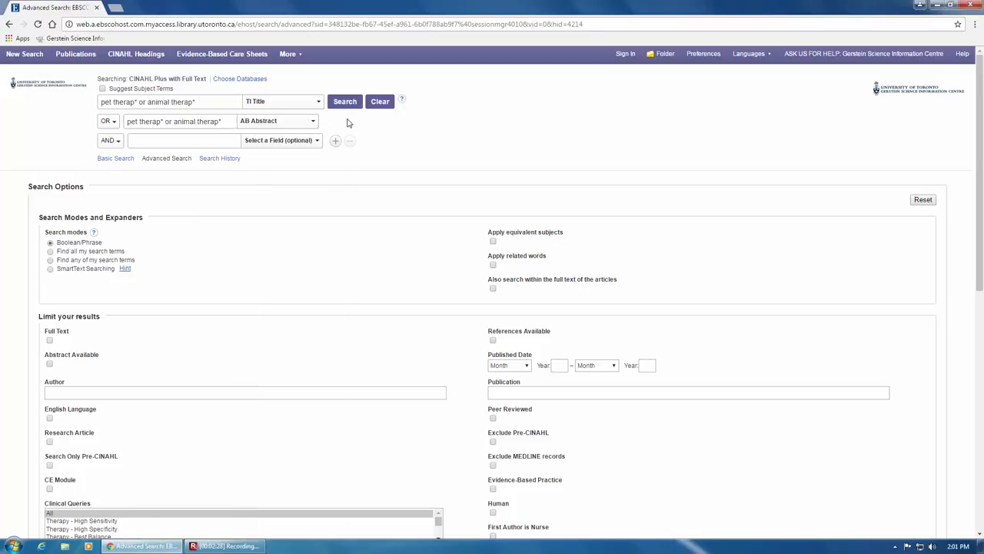
left_click(344, 101)
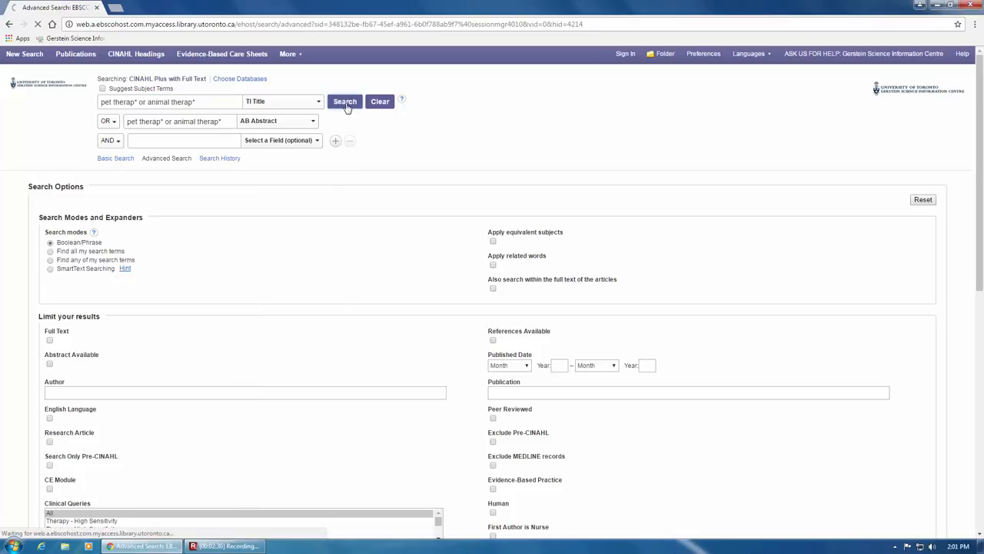
left_click(344, 100)
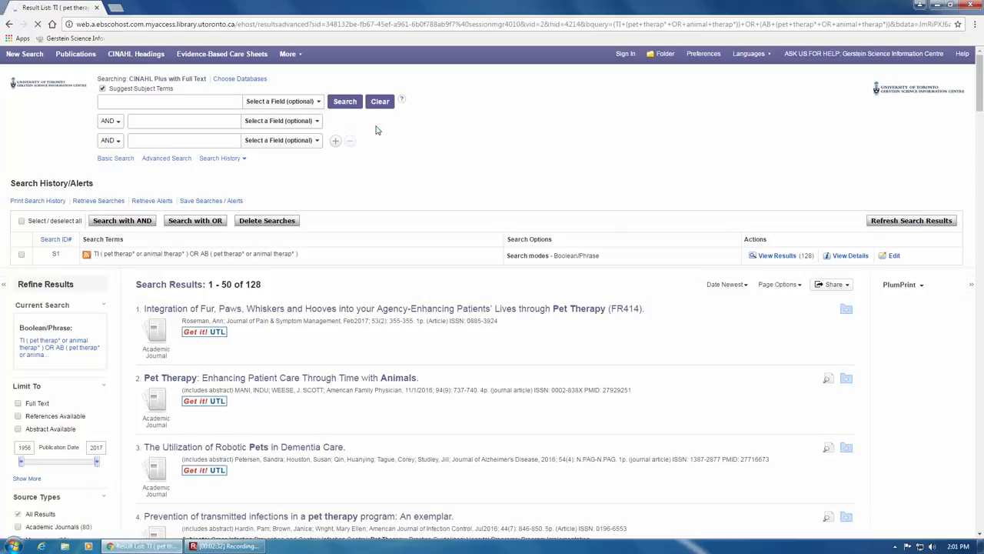